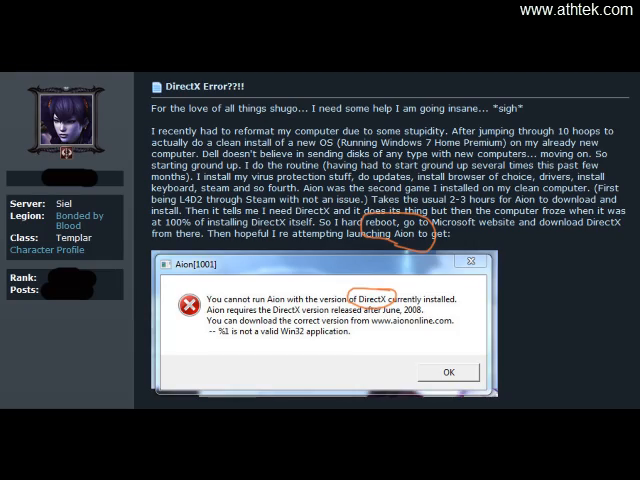
- Scroll through the General tab's System Overview, then switch to the Backup tab
scroll("down", 3)
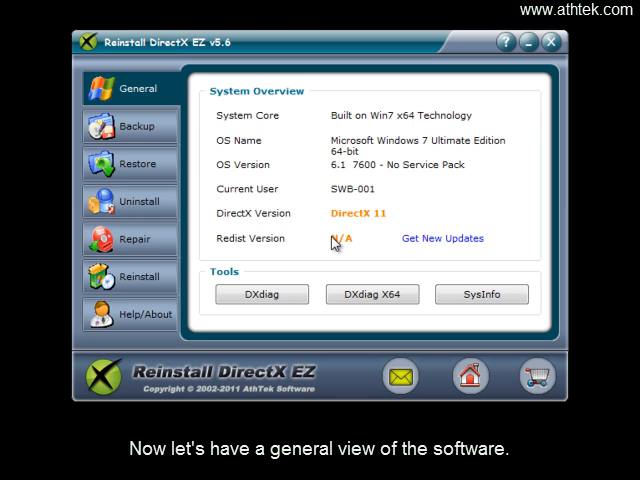
mouse_move(420, 230)
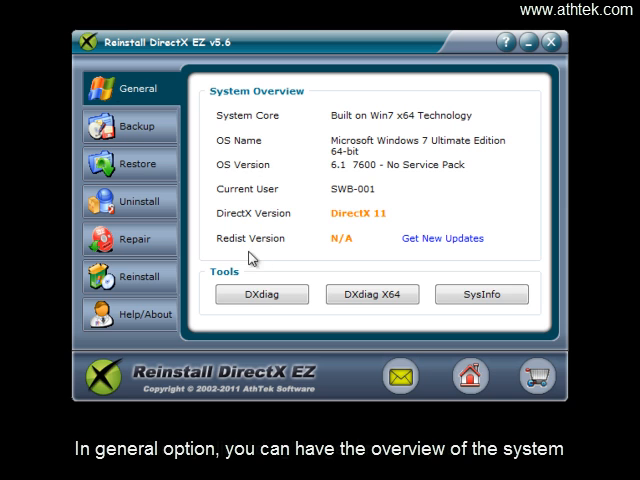
mouse_move(345, 318)
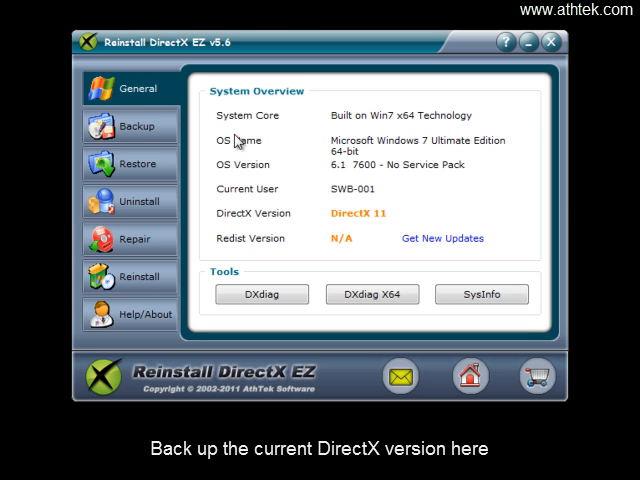
left_click(140, 126)
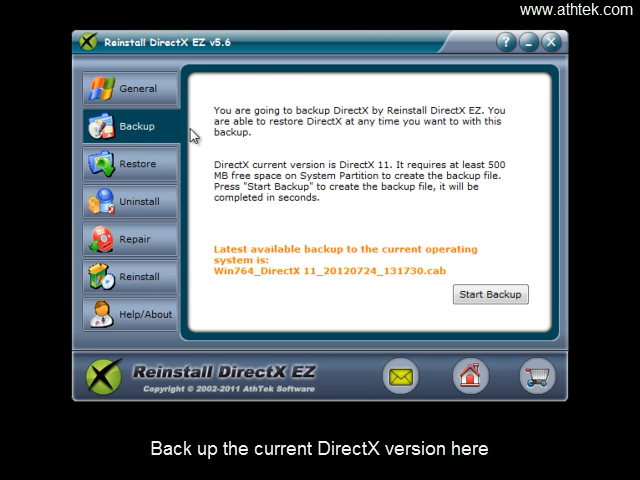
mouse_move(355, 135)
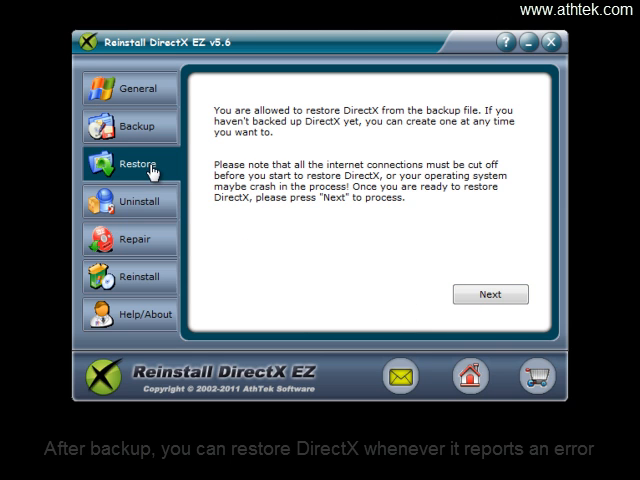
mouse_move(349, 252)
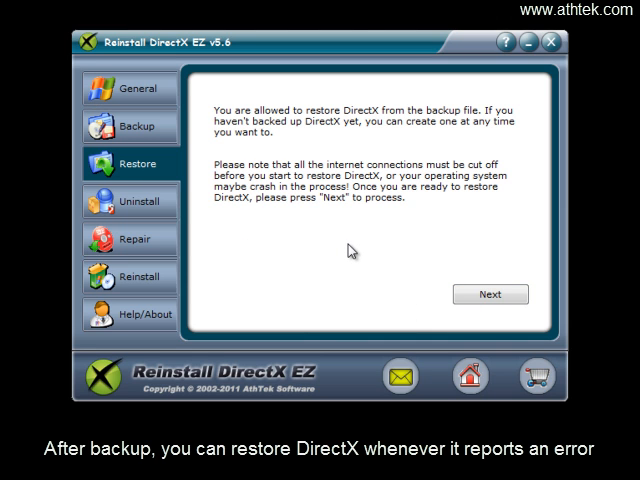
- Show the Uninstall tab's warnings about removing DirectX
left_click(490, 294)
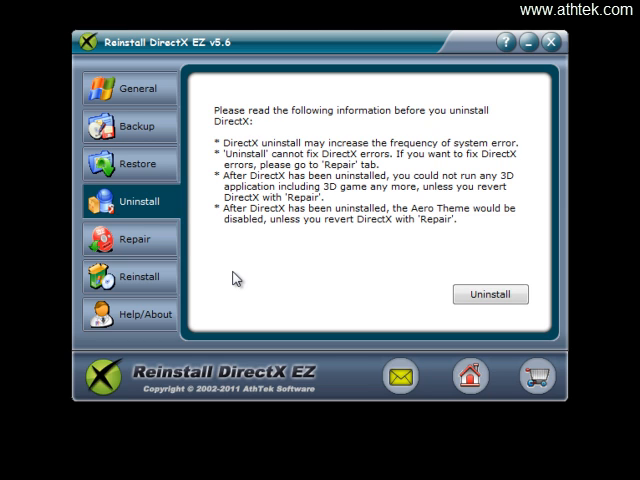
- Show the Repair tab, start choosing the setup disk's sources folder, then cancel
left_click(130, 239)
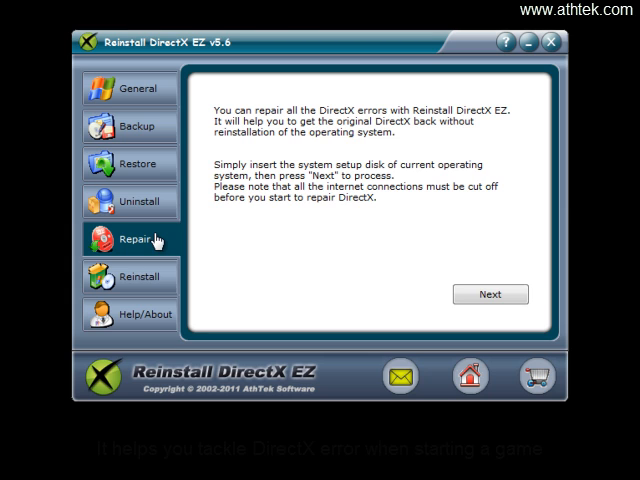
mouse_move(251, 228)
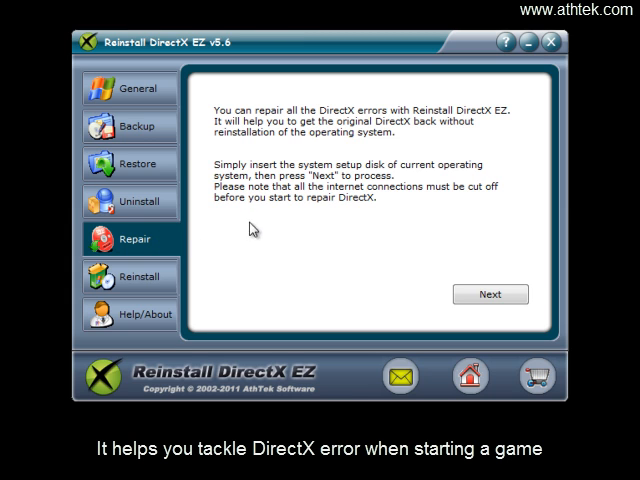
mouse_move(366, 219)
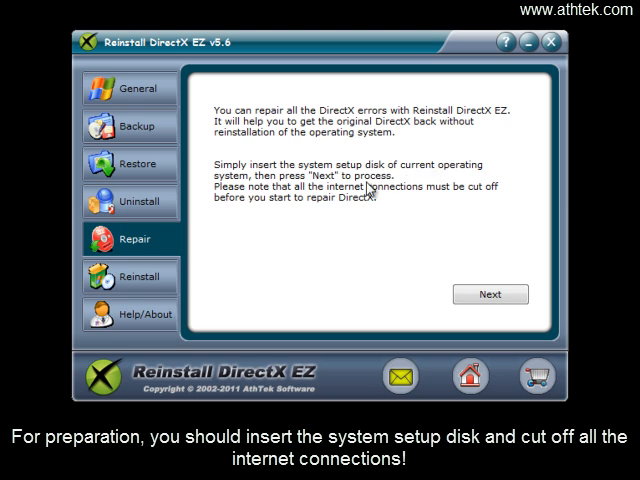
mouse_move(385, 251)
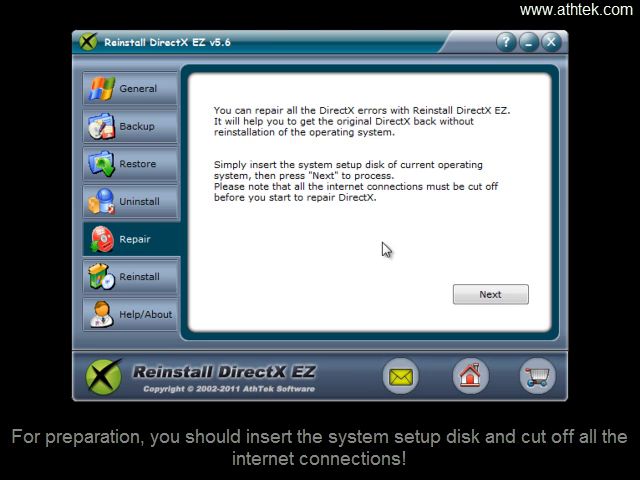
left_click(490, 294)
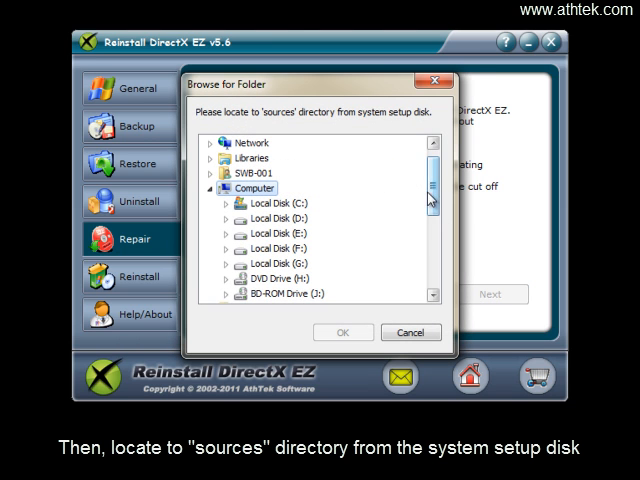
scroll("down", 3)
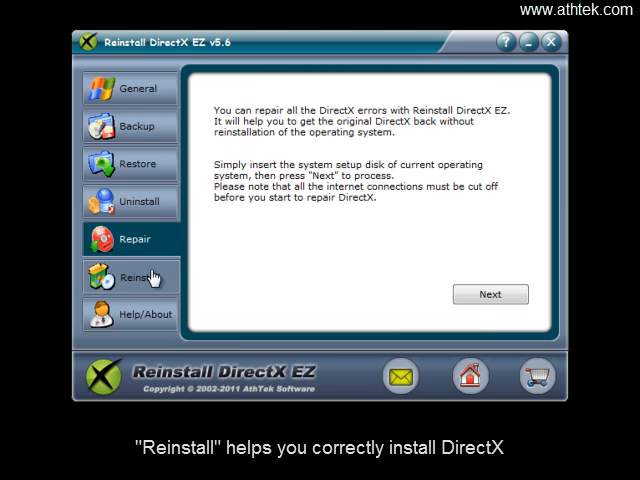
- Show the Reinstall tab listing the steps before installing DirectX updates
left_click(143, 277)
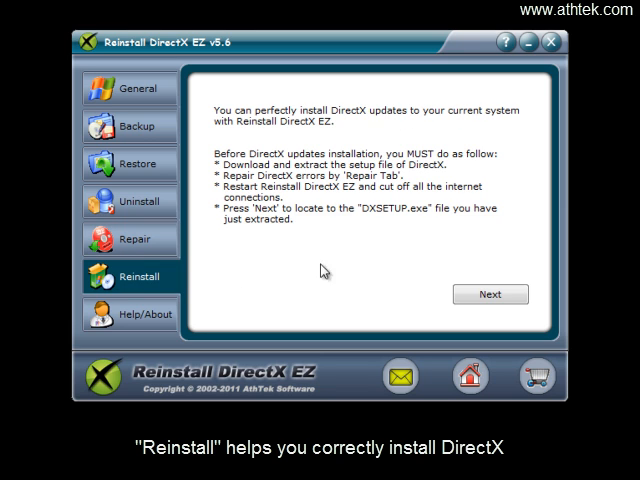
mouse_move(362, 263)
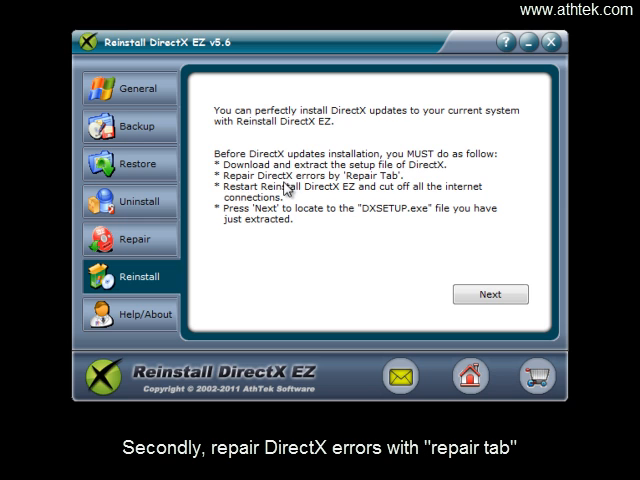
mouse_move(385, 185)
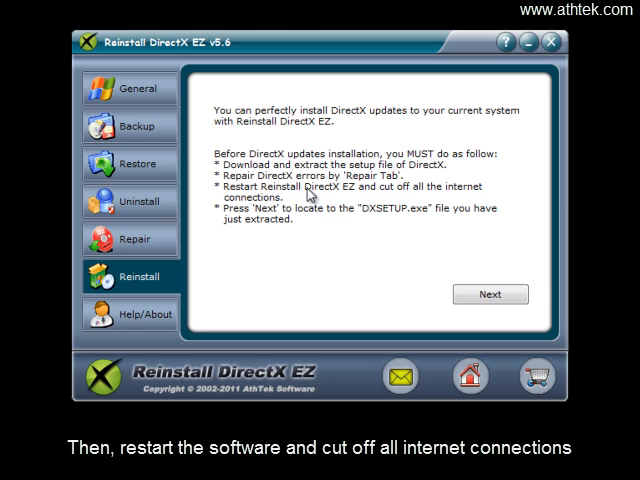
mouse_move(318, 219)
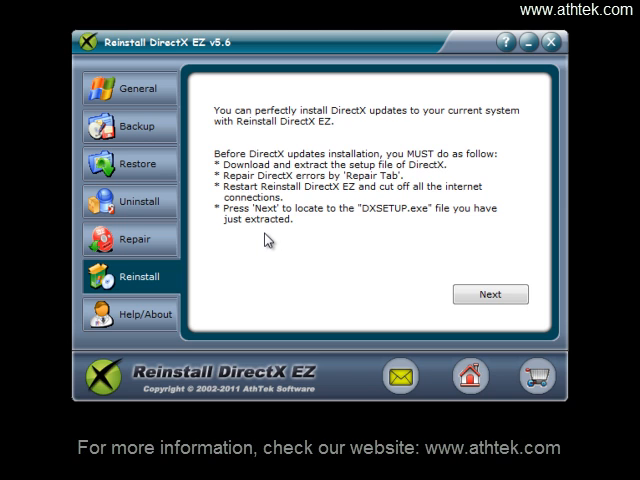
mouse_move(316, 237)
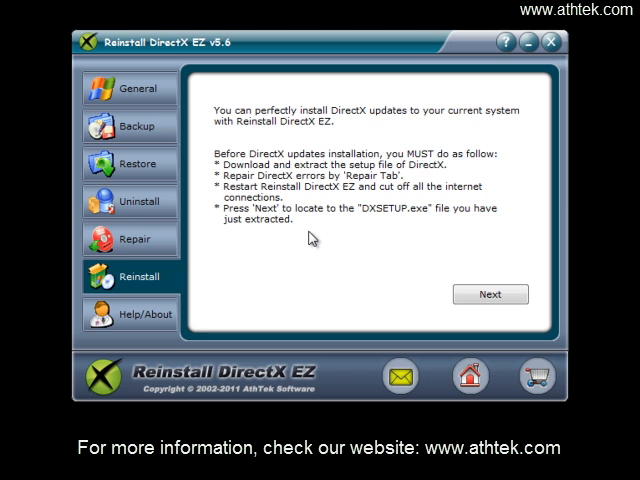